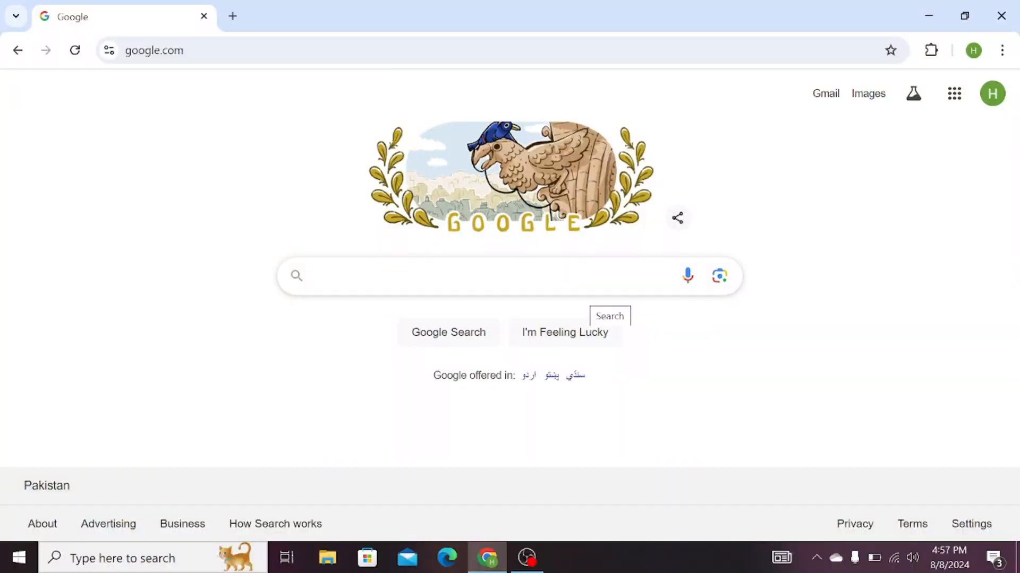
Search Google for 'chatgpt' by typing 'chat' and picking the suggestion
text(c)
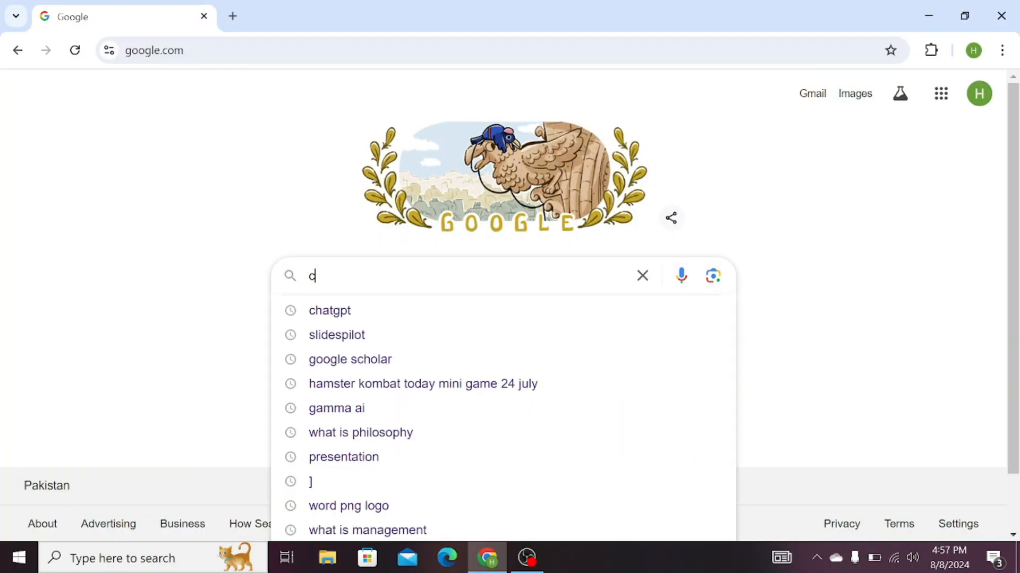
text(hat)
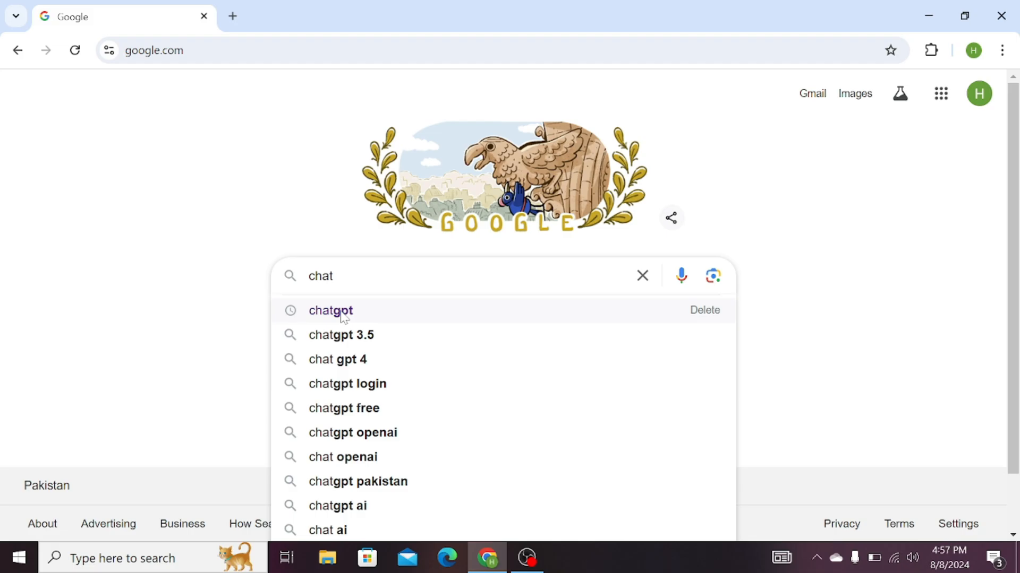
click(331, 310)
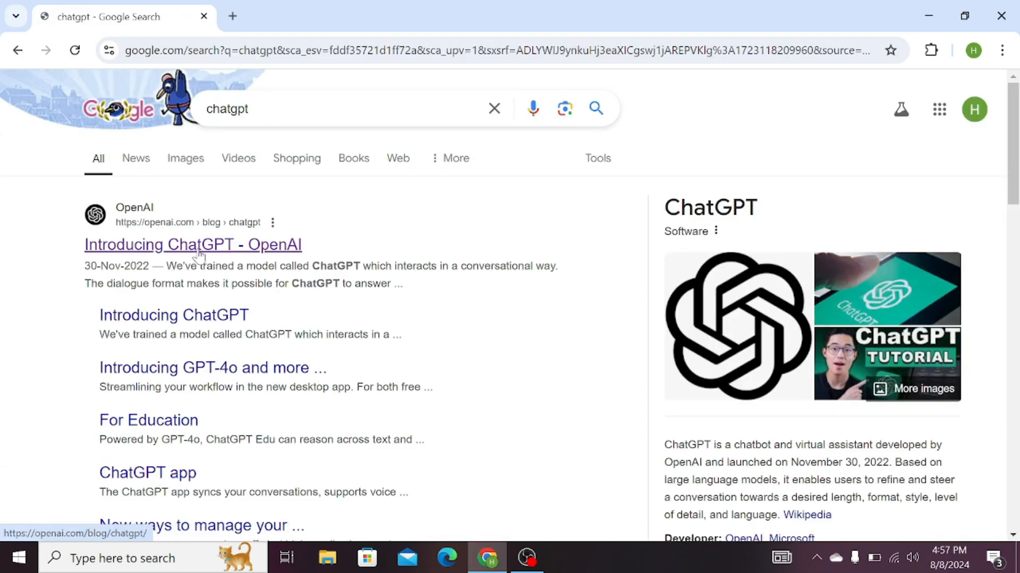
Open the OpenAI ChatGPT result to reach chatgpt.com
click(192, 245)
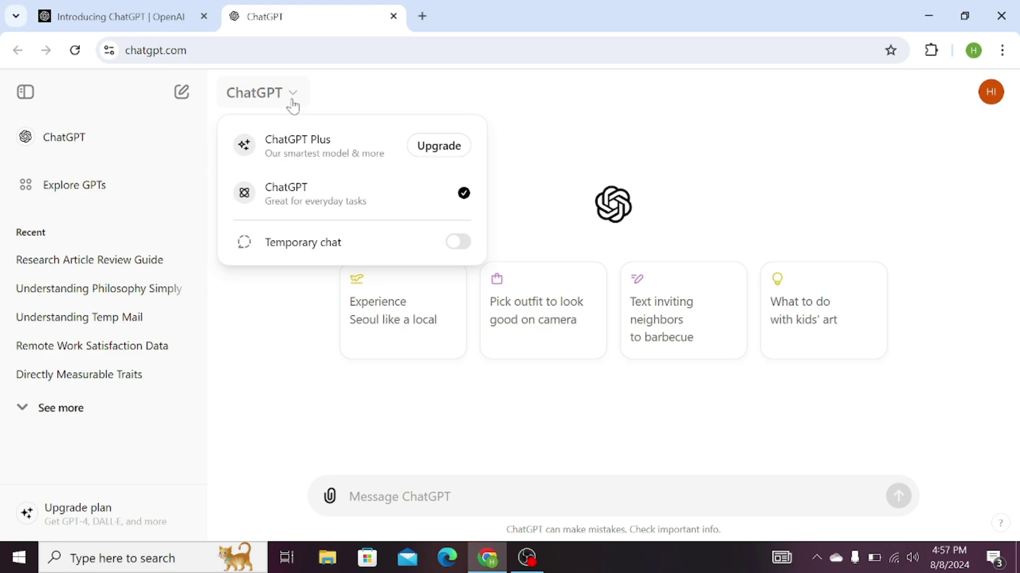
mouse_move(441, 194)
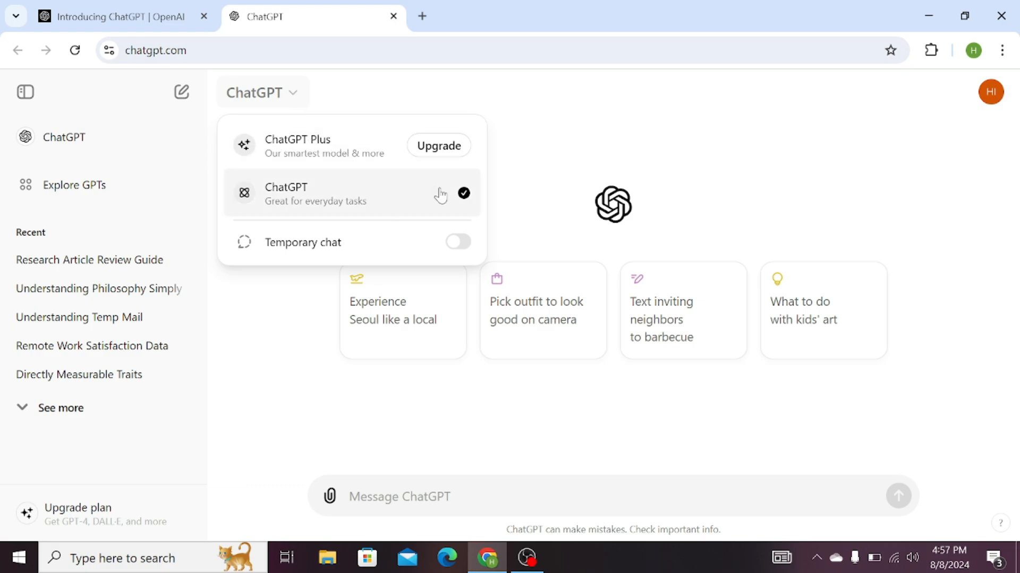
mouse_move(362, 165)
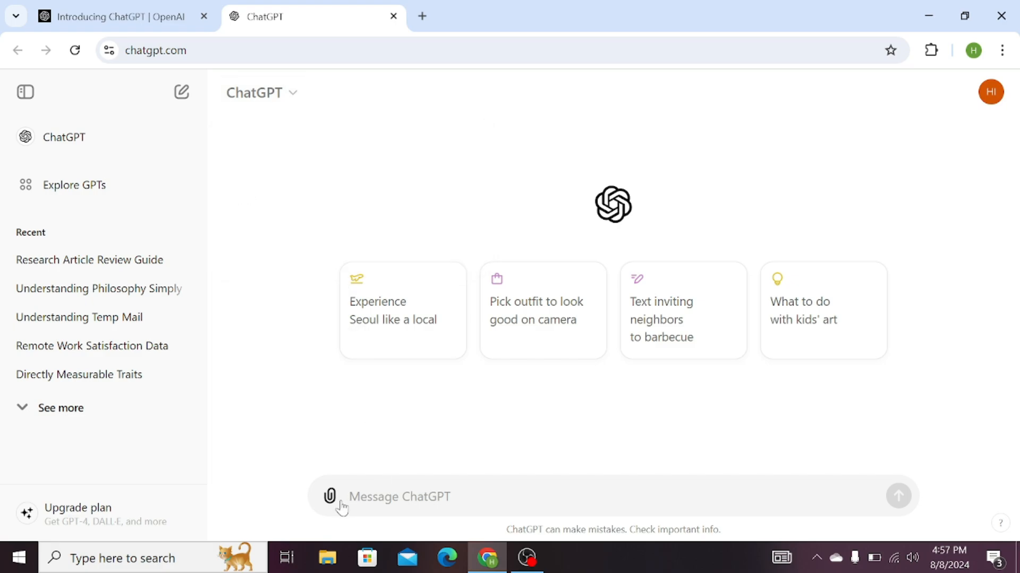
mouse_move(332, 501)
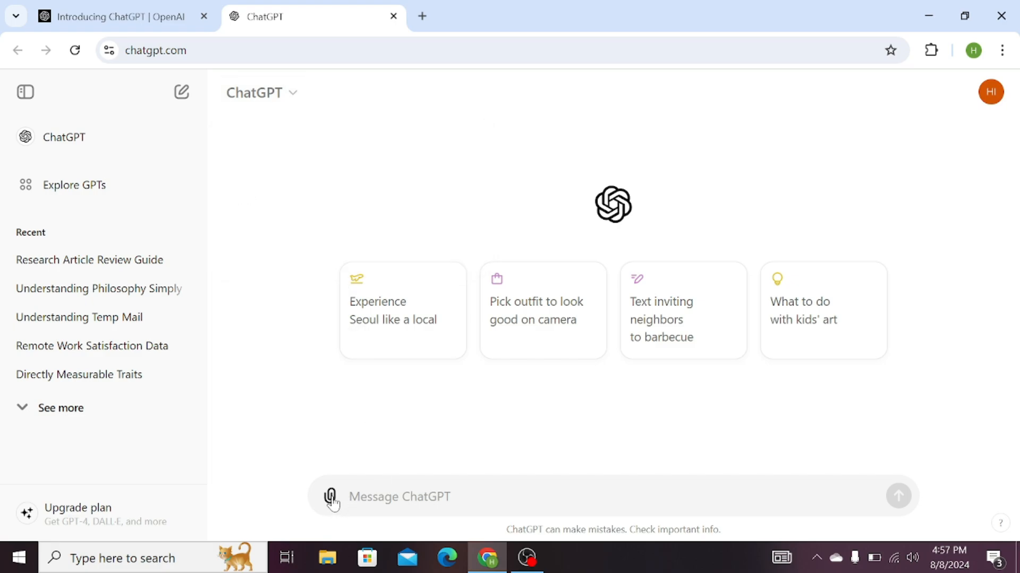
Upload the Banking_Sector_Challenges_and_Opportunities PDF from the Desktop into the message box
click(329, 496)
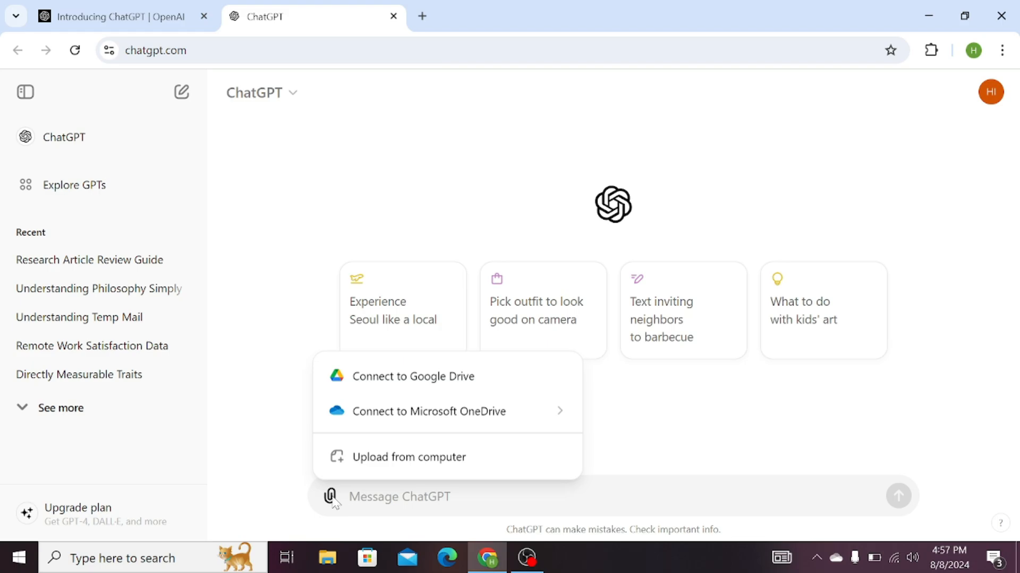
mouse_move(418, 465)
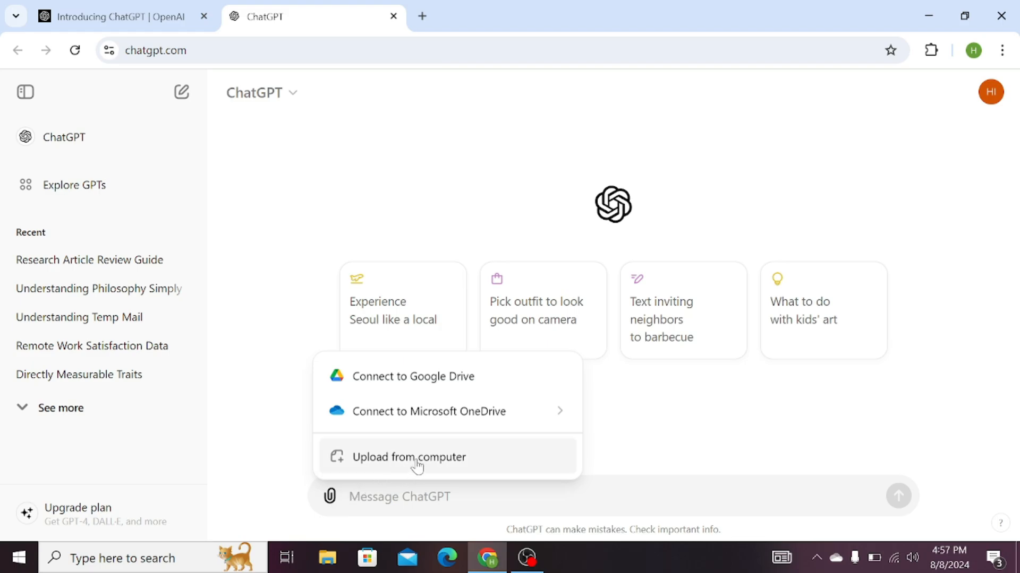
click(409, 457)
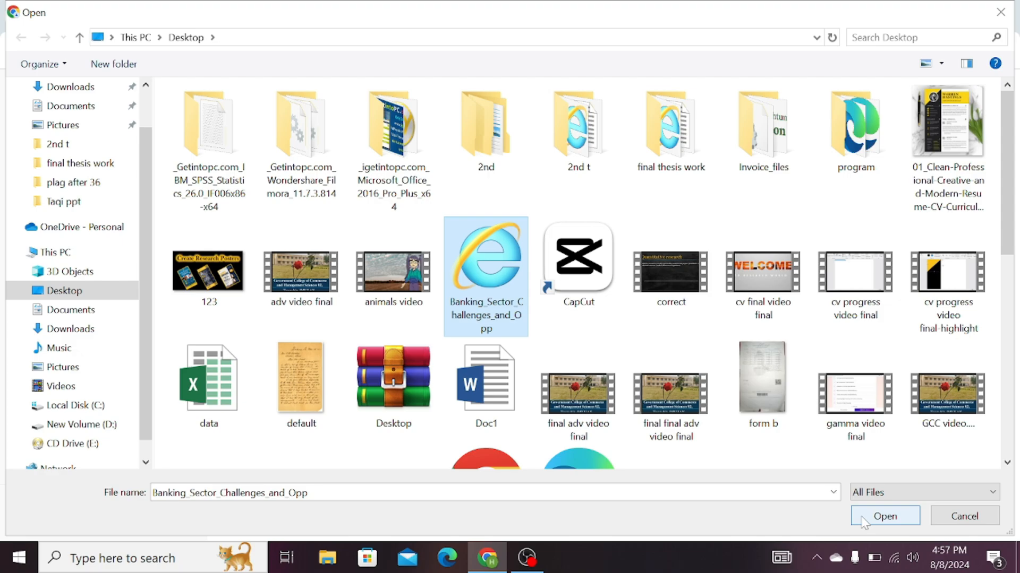
click(886, 516)
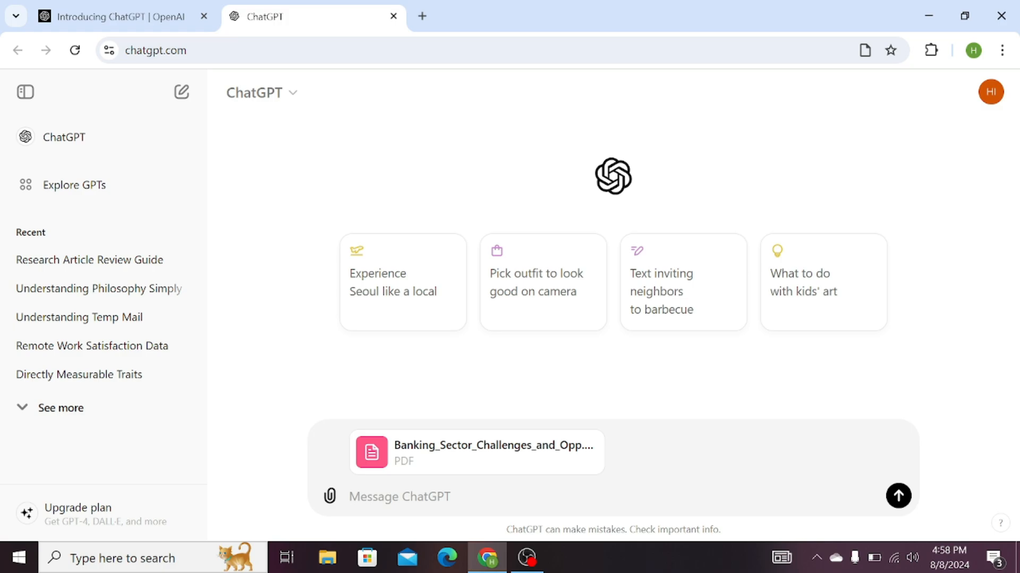
Send the prompt asking to summarize, critique, suggest improvements and assess impact
text("Read the research article carefully. Summarize its main points, identify its strengths, and highlight any weaknesses. Provide specific suggestions for improvement and discuss the relevance and potential impact of the research.")
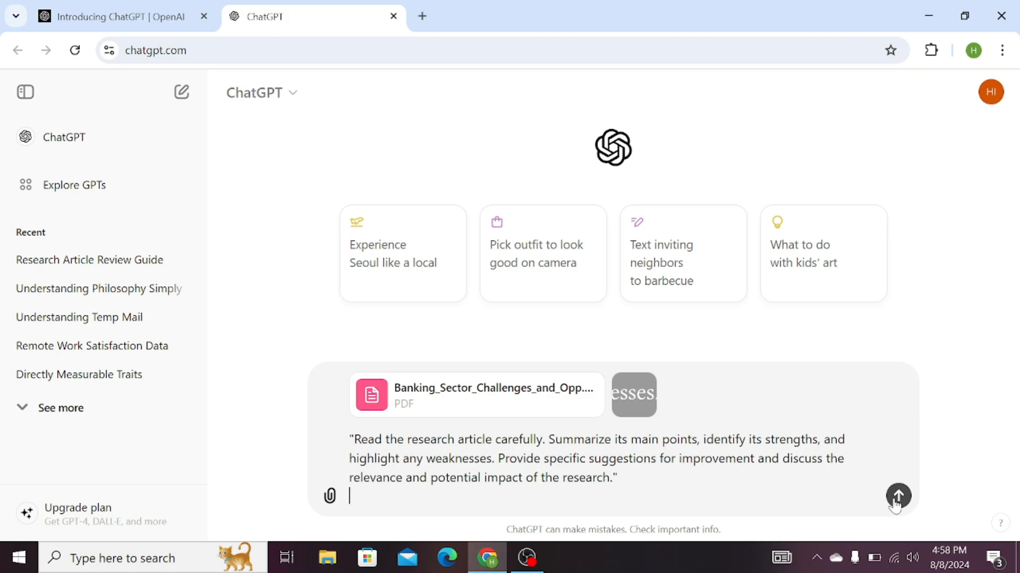
click(899, 497)
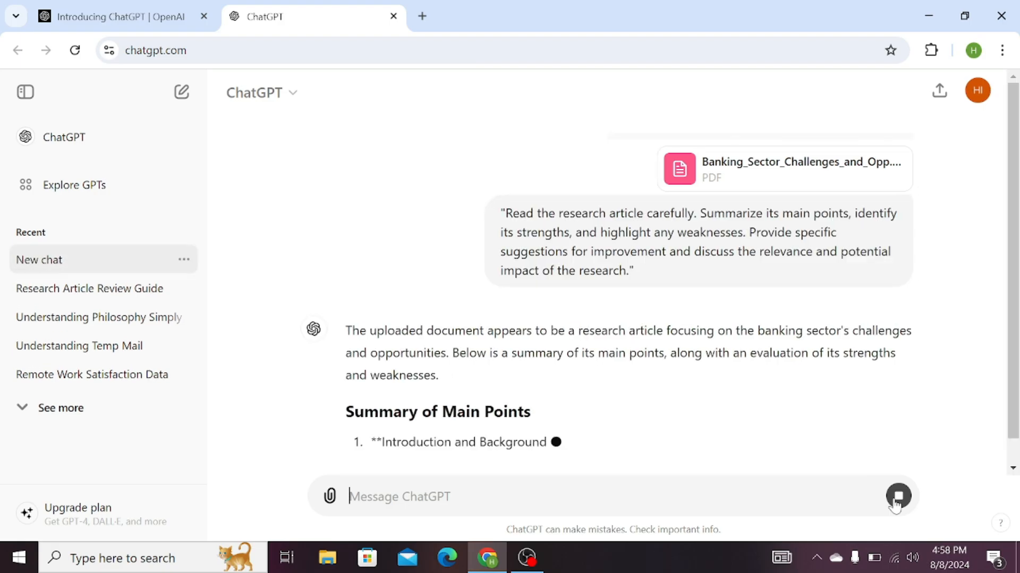
Read the five-point summary and highlight the 'Strengths of the Article' heading
scroll(down, 3)
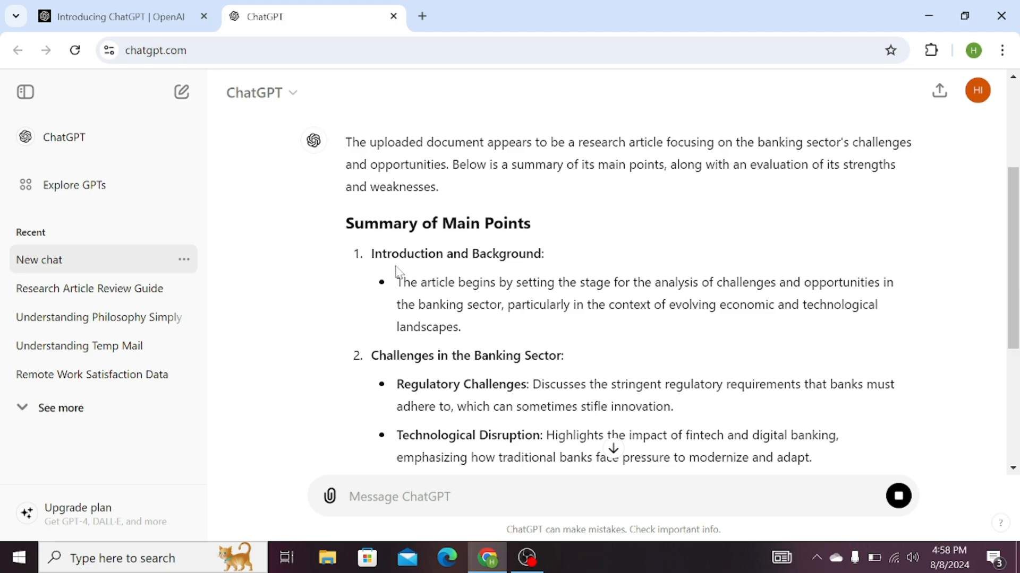
mouse_move(453, 243)
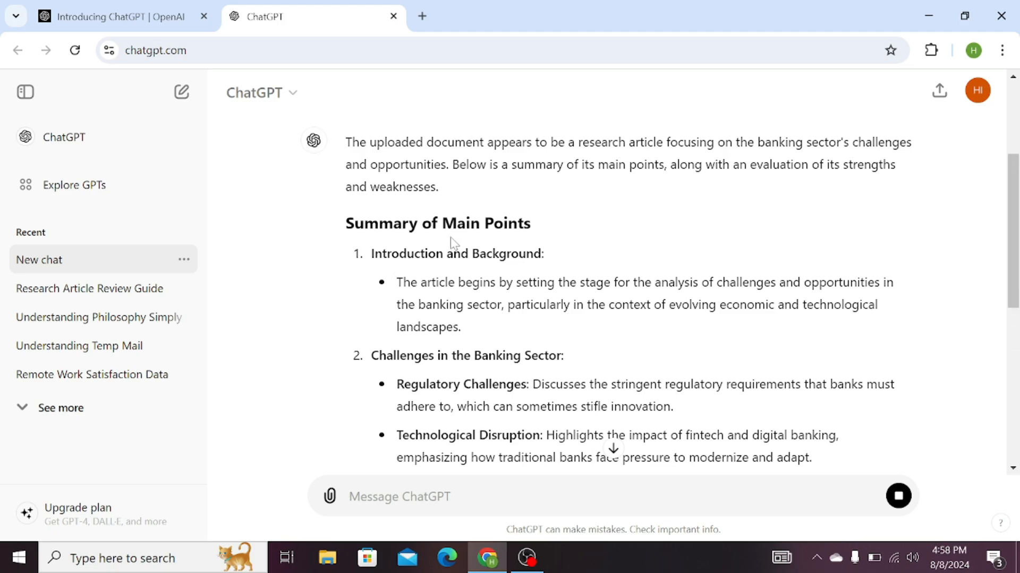
scroll(down, 3)
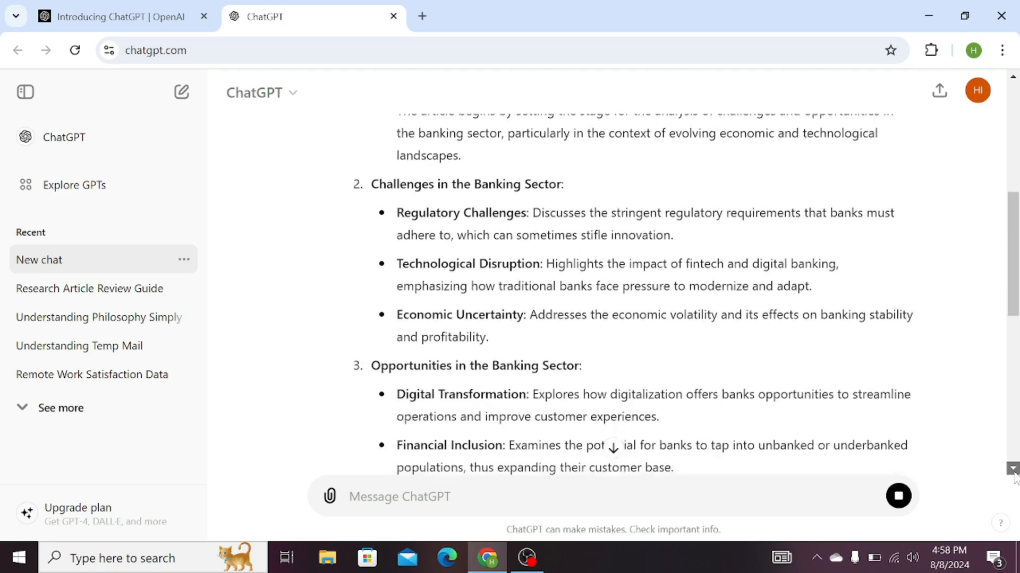
scroll(down, 3)
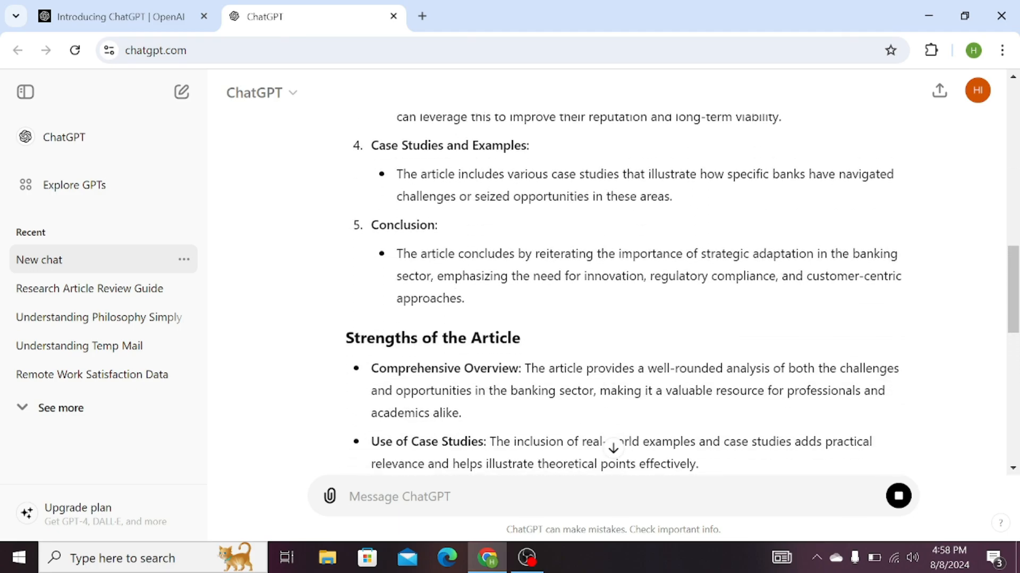
mouse_move(698, 363)
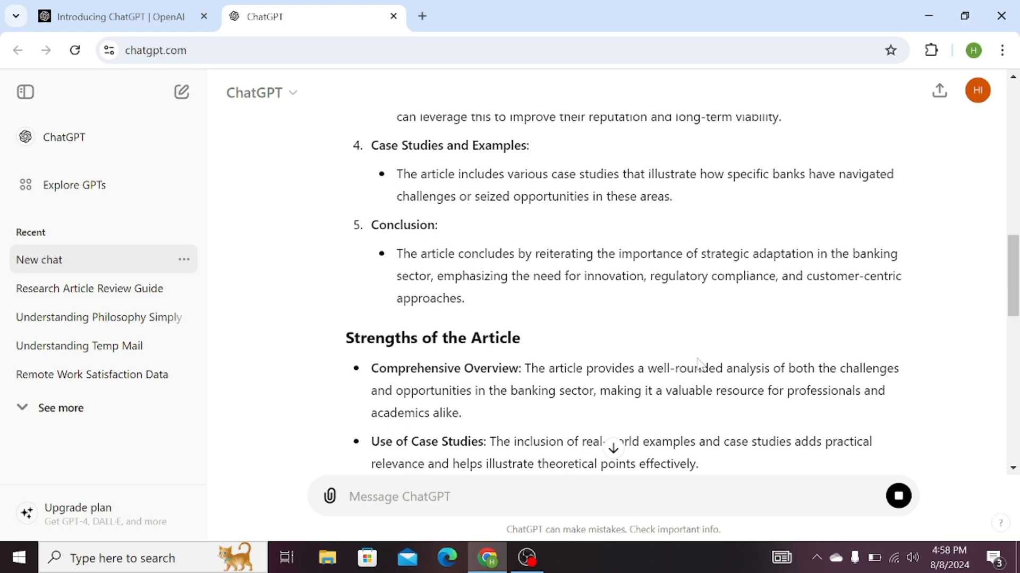
drag(345, 338, 428, 338)
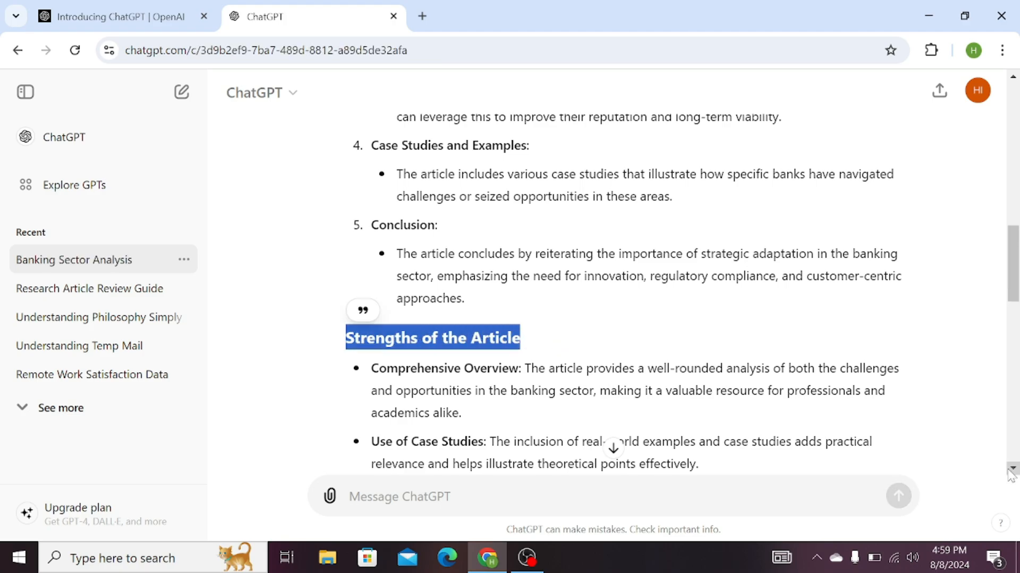
Scroll past the strengths to the three critiques under 'Weaknesses of the Article'
scroll(down, 3)
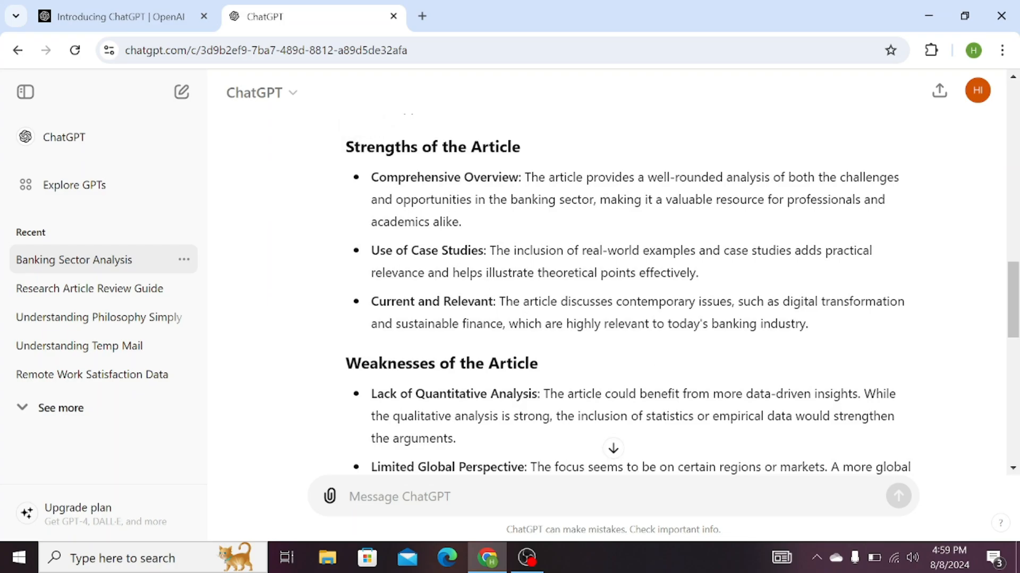
mouse_move(1005, 490)
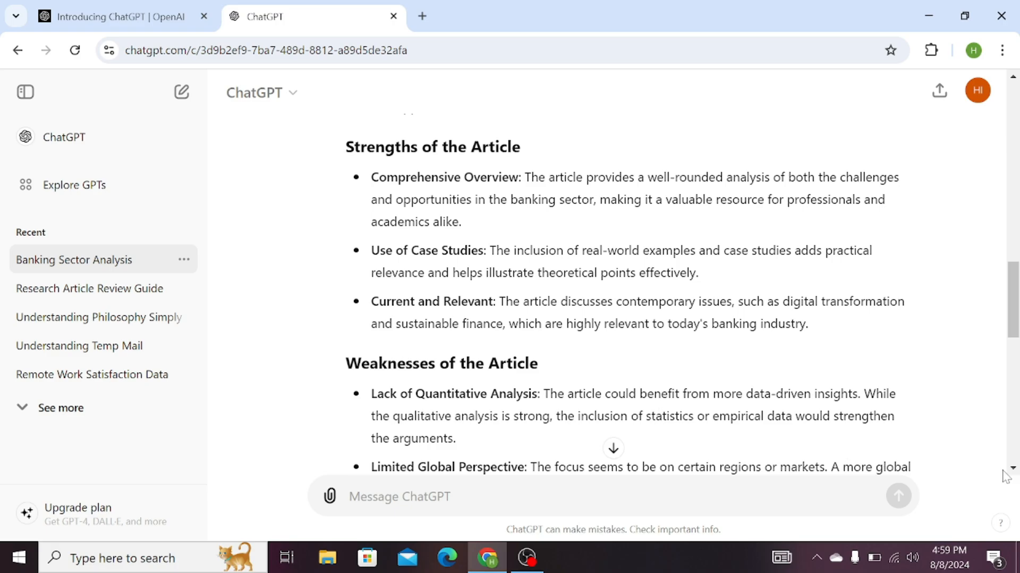
scroll(down, 3)
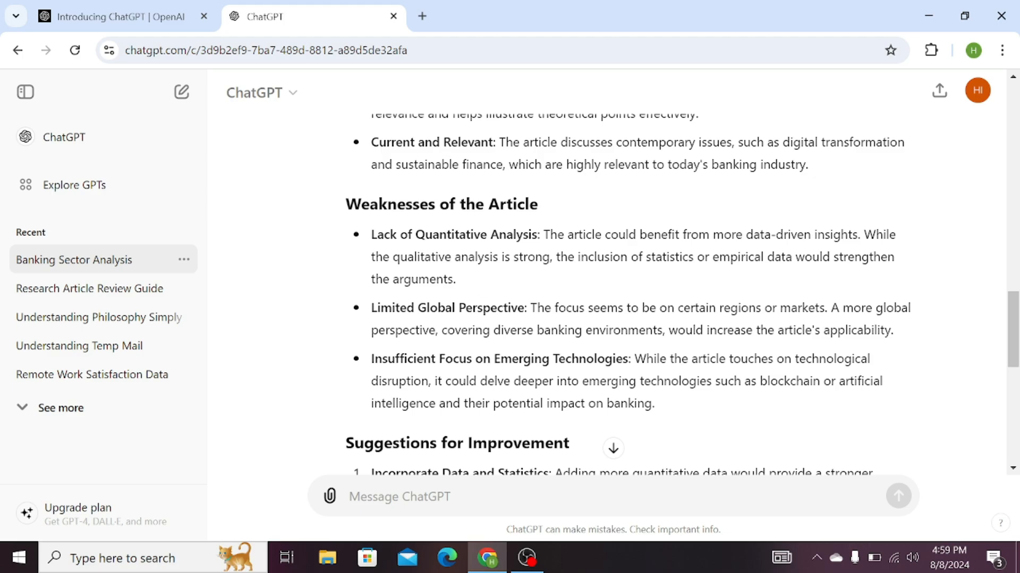
mouse_move(801, 417)
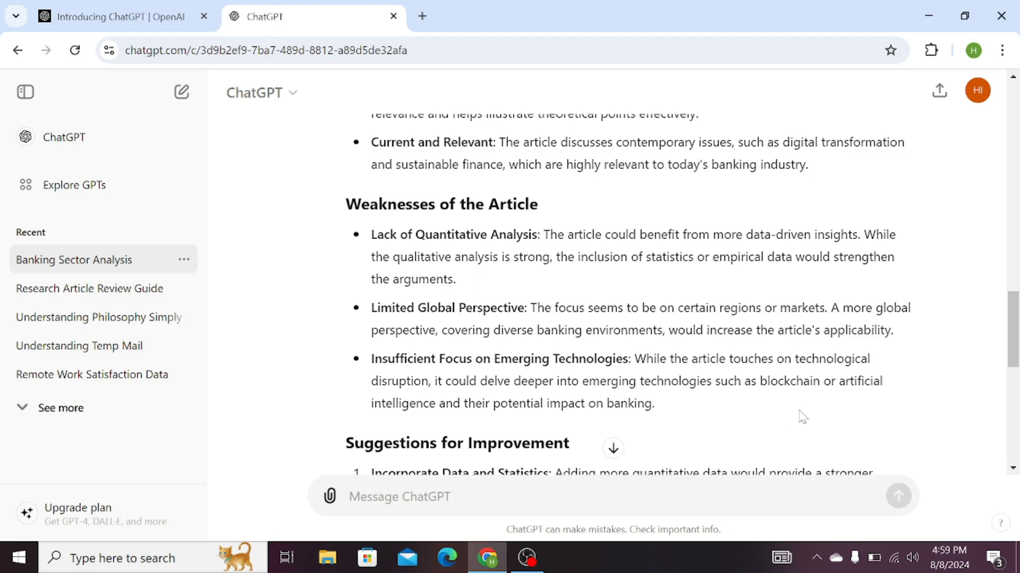
Scroll through the three suggestions, 'Relevance and Potential Impact', and the concluding paragraph
scroll(down, 3)
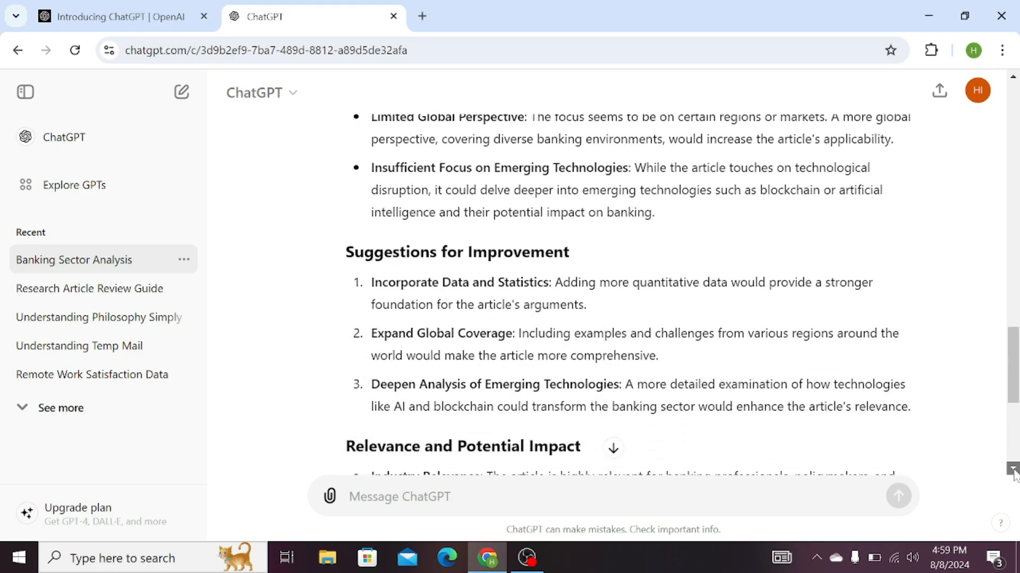
mouse_move(394, 271)
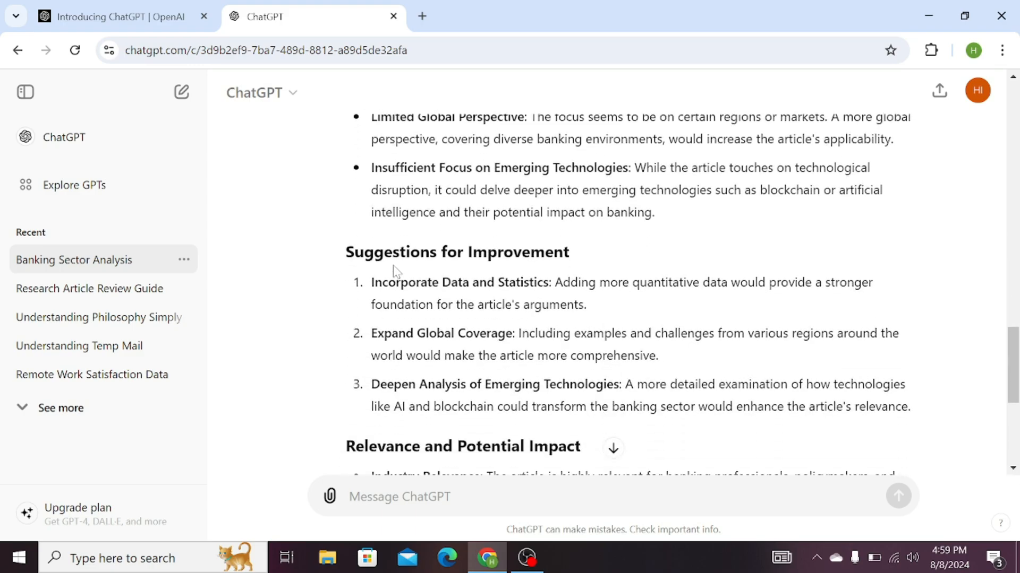
mouse_move(516, 322)
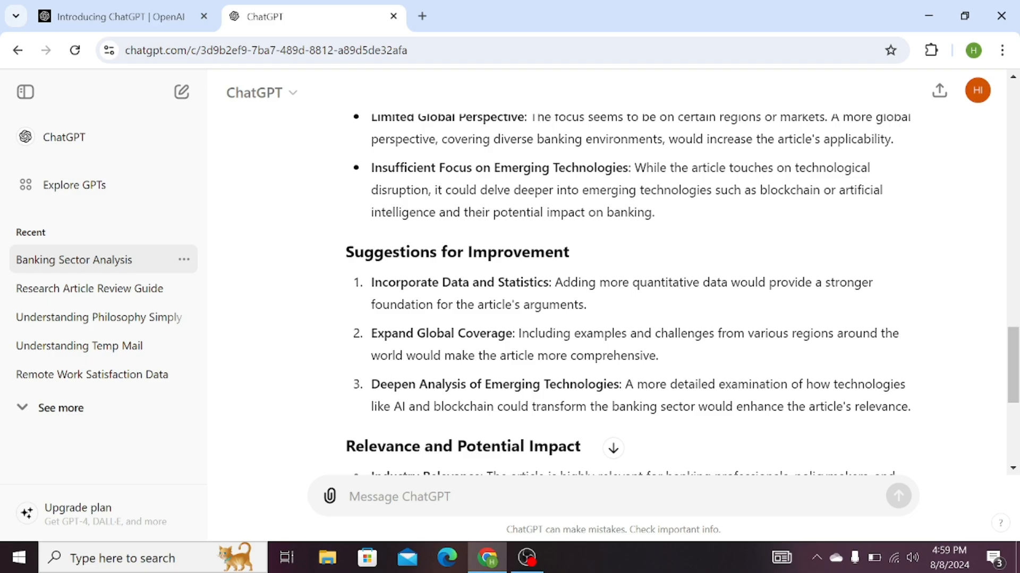
scroll(down, 3)
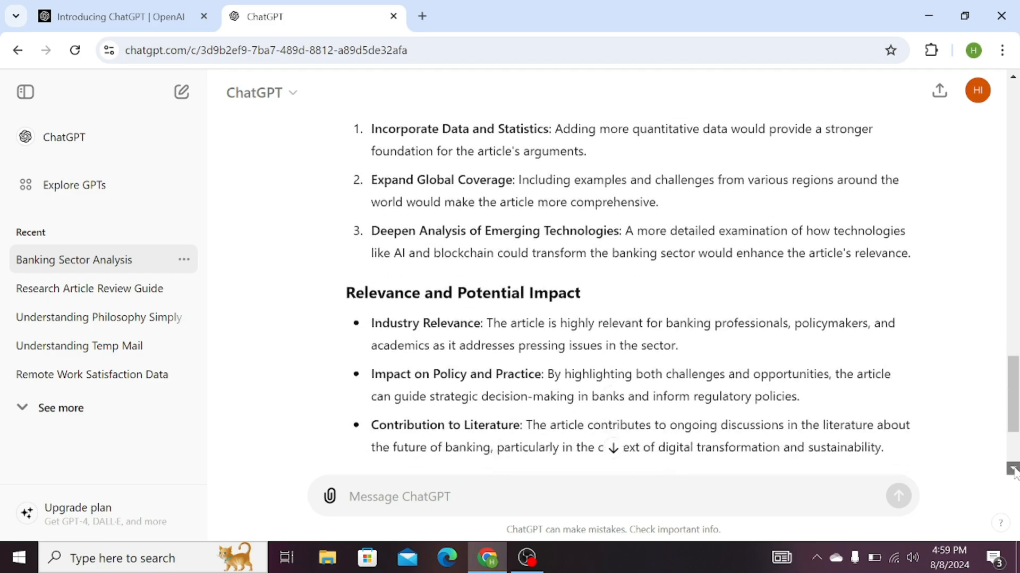
scroll(down, 3)
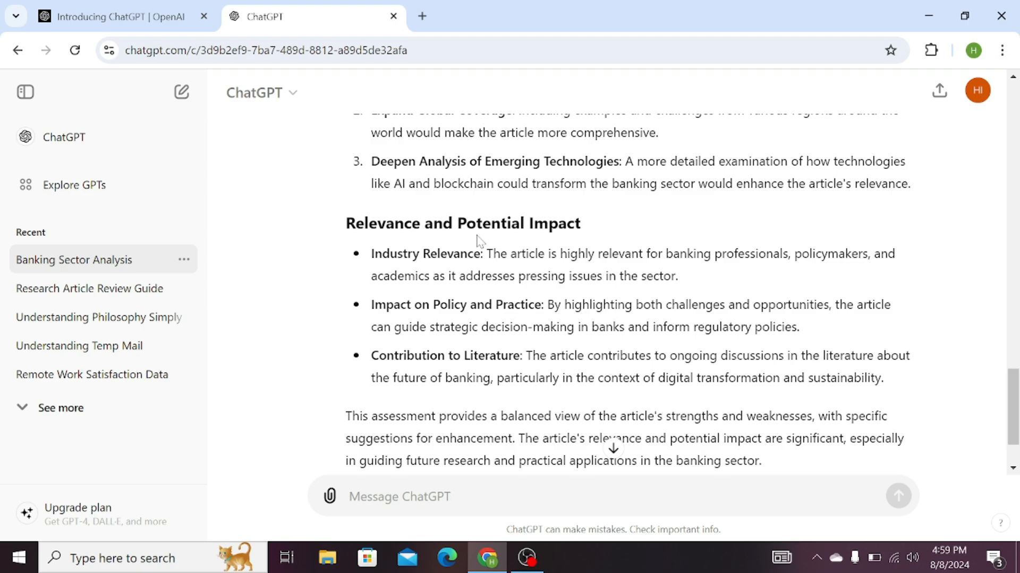